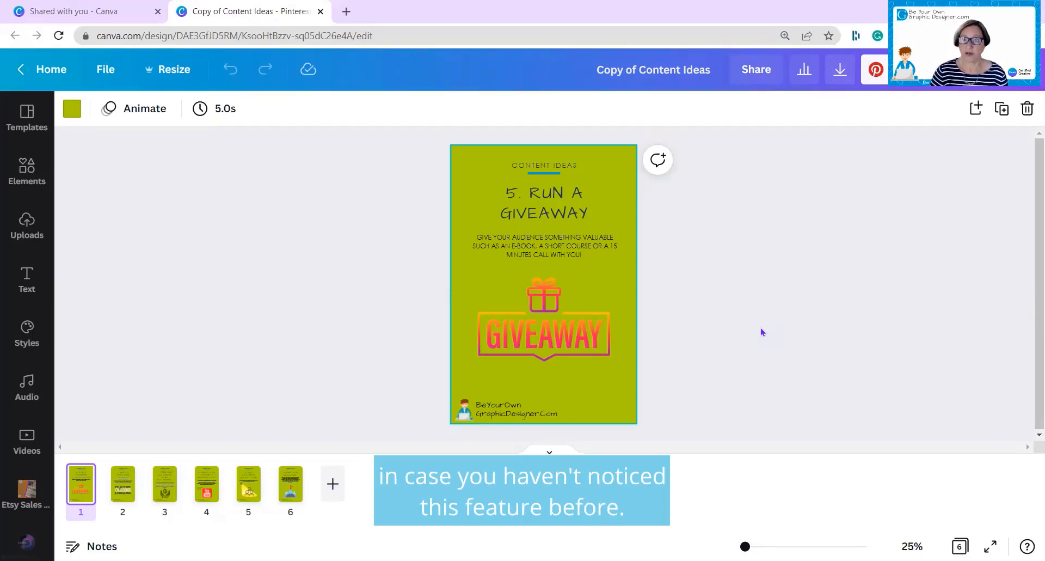
Step: Rename the design to 'Content Ideas - April' and bring up the first page's background colour choices
{"action": "left_click", "coordinate": [653, 70]}
{"action": "type", "text": " - April"}
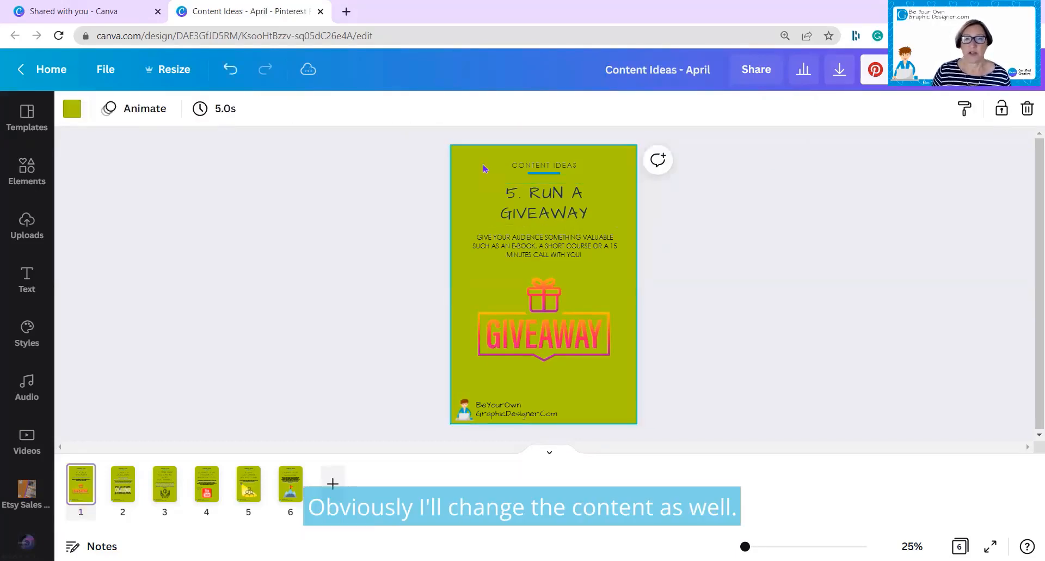
{"action": "mouse_move", "coordinate": [72, 109]}
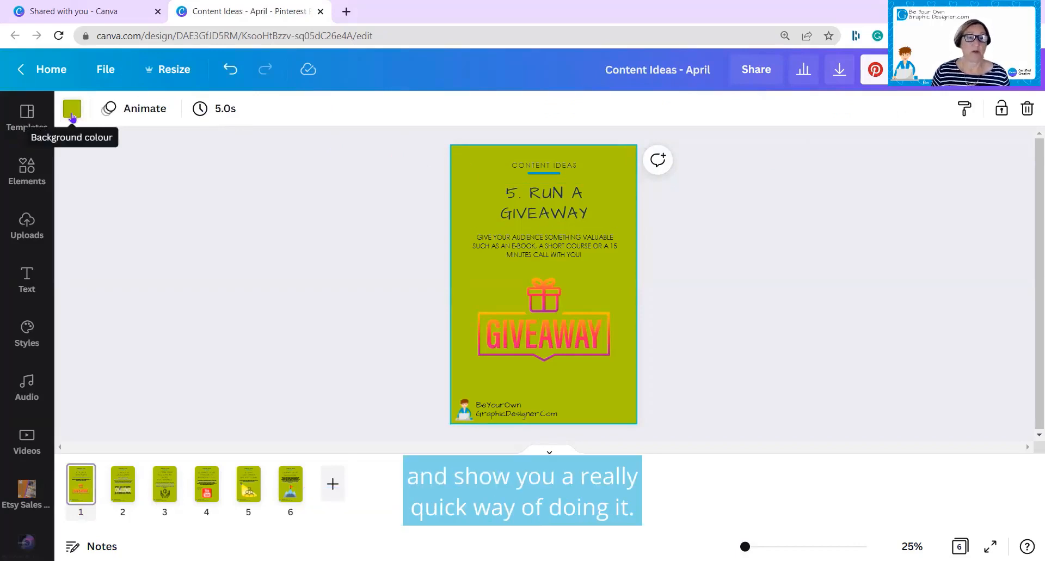
{"action": "left_click", "coordinate": [72, 109]}
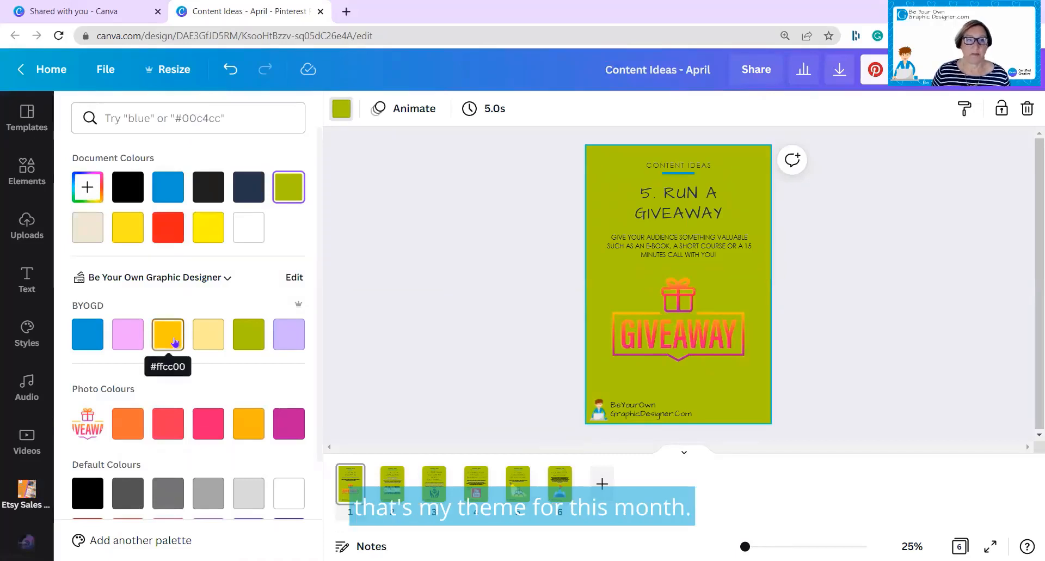
Step: Apply the brand #ffcc00 yellow to the background and change it on all six pages
{"action": "left_click", "coordinate": [167, 334]}
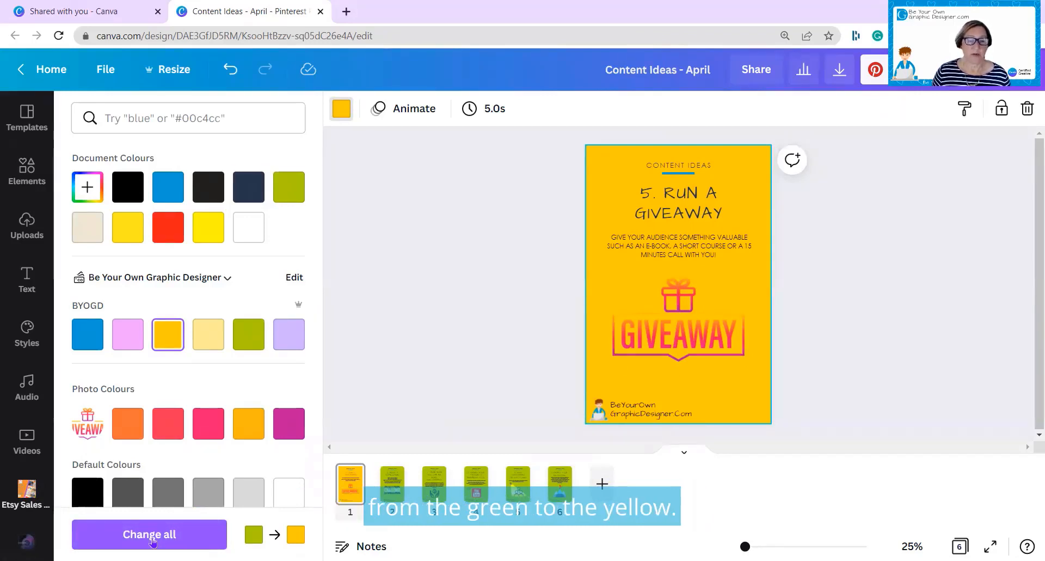
{"action": "left_click", "coordinate": [149, 535]}
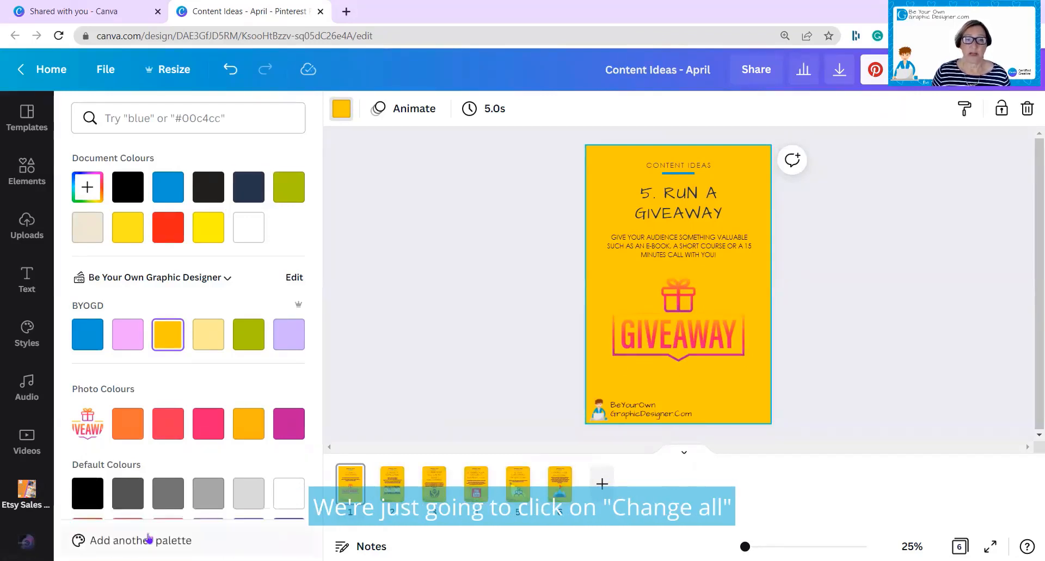